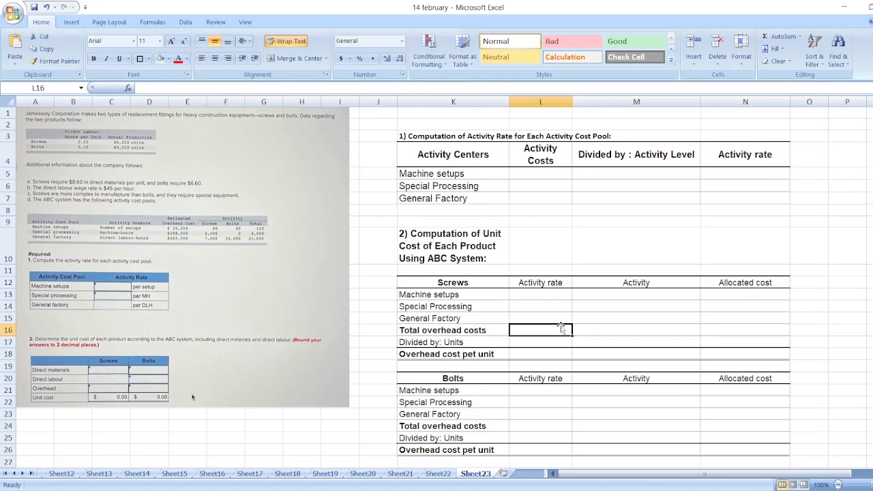
mouse_move(499, 312)
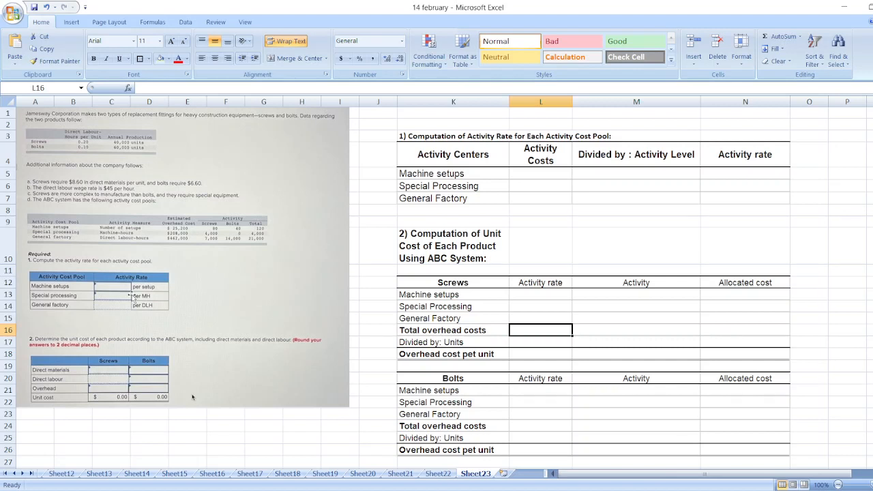
mouse_move(489, 168)
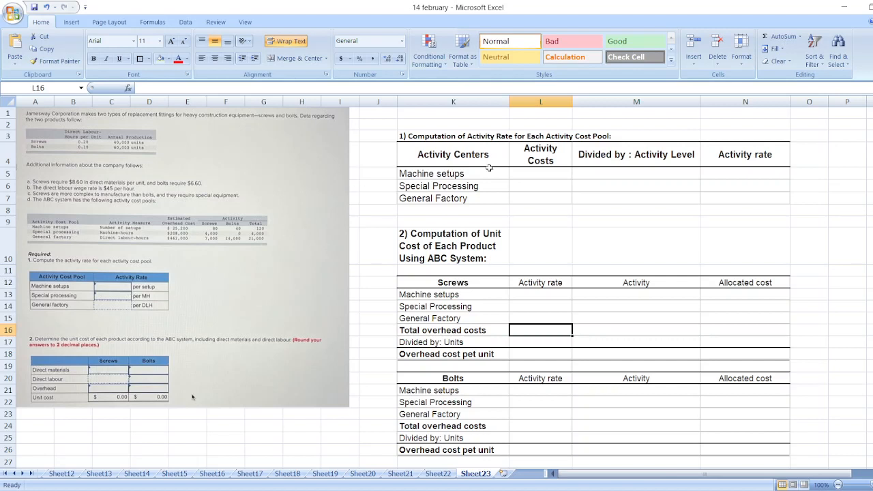
Enter activity costs 25,200, 208,000 and 462,000 in L5:L7 for the three activity centers
left_click(540, 173)
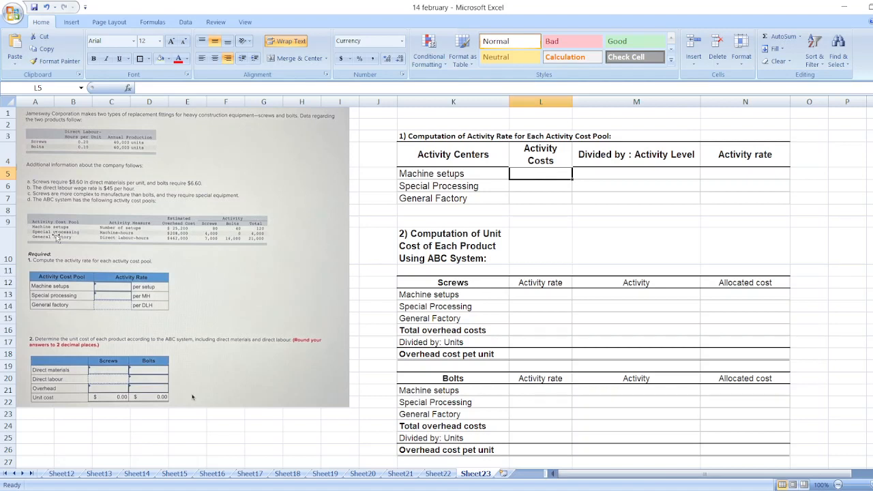
type("2")
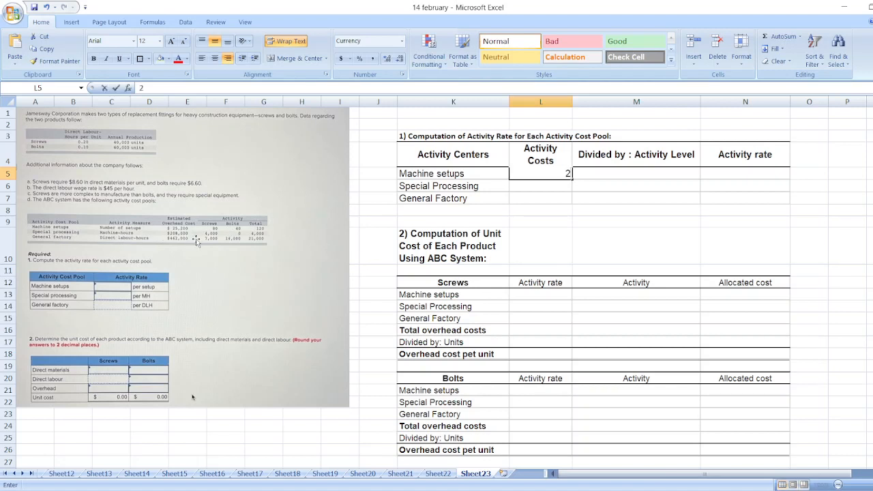
type("25200")
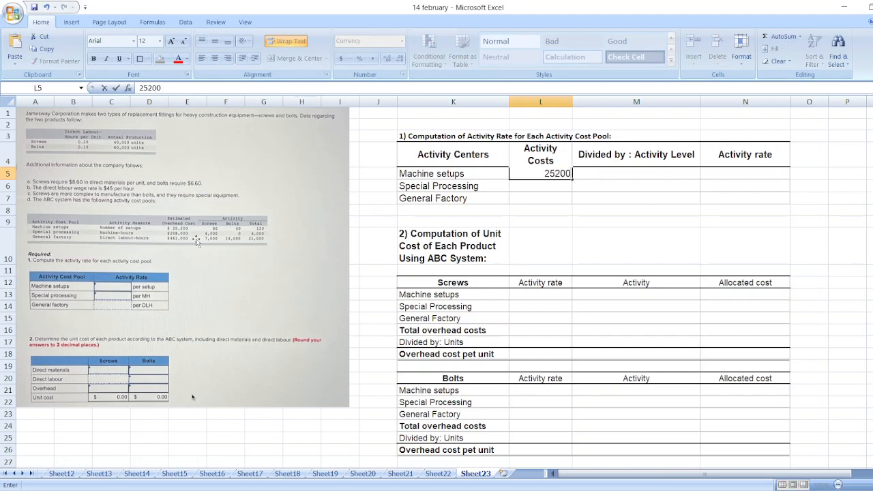
key("Return")
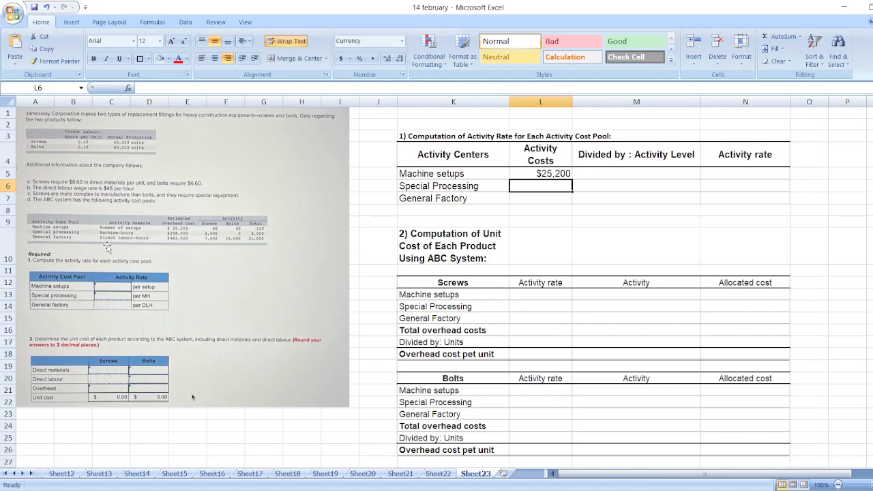
mouse_move(164, 238)
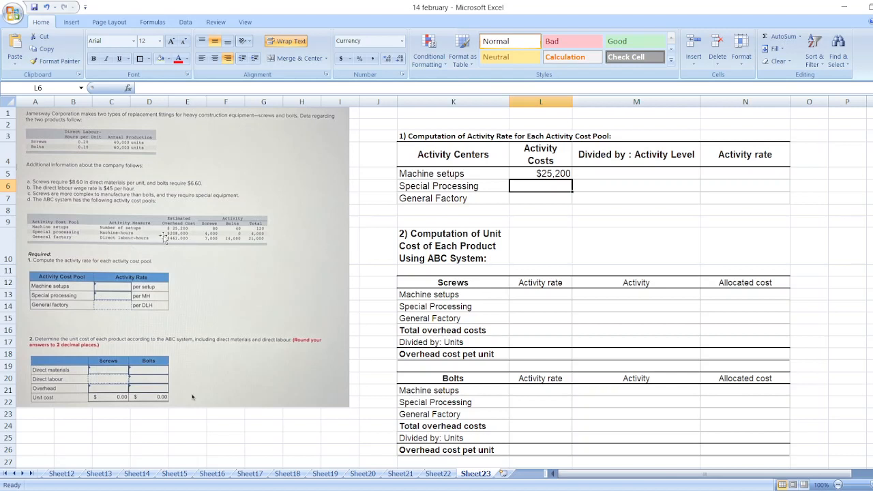
type("208,000")
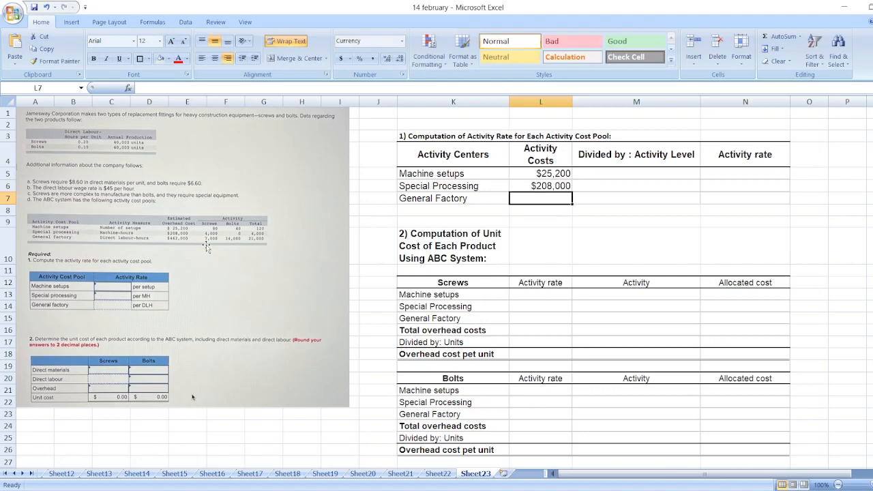
mouse_move(202, 256)
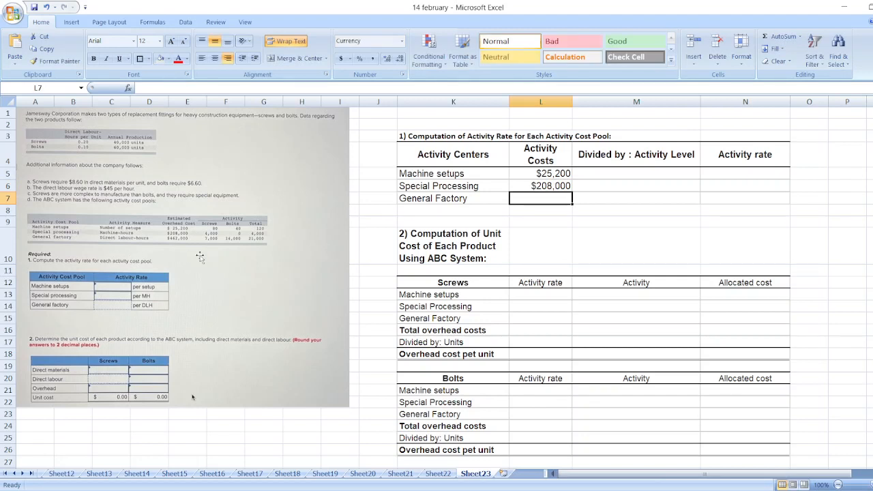
type("4620000")
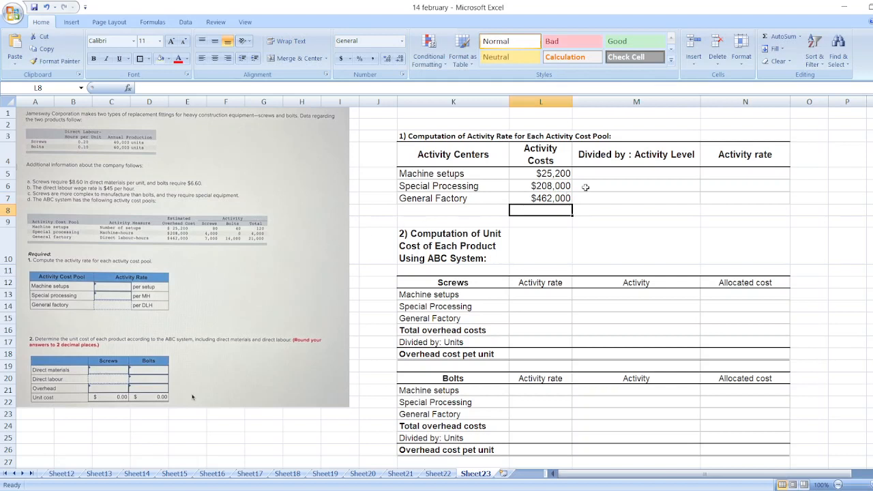
Enter activity levels 120, 4,000 and 21,000 in M5:M7 beside the cost pools
left_click(636, 173)
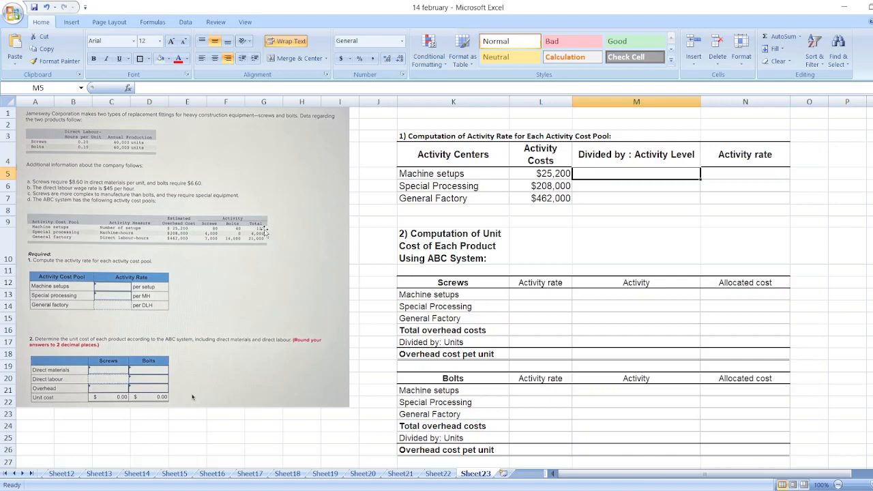
type("120")
left_click(637, 186)
type("4,000")
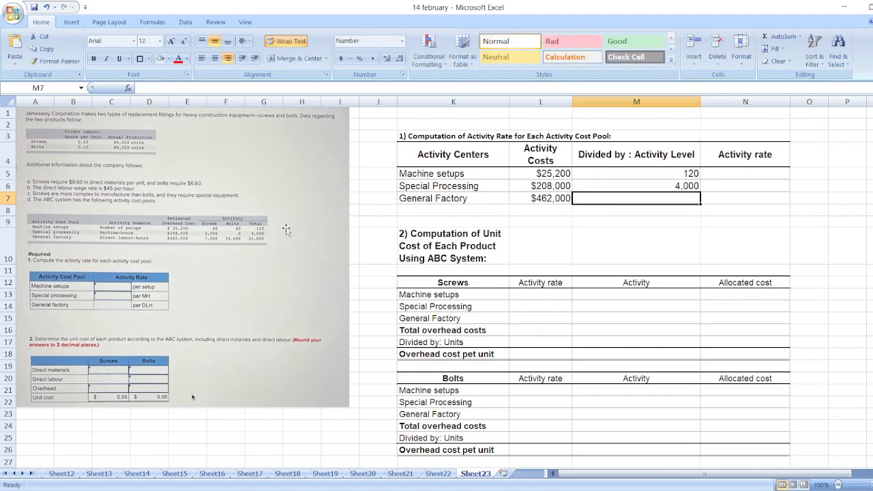
type("210")
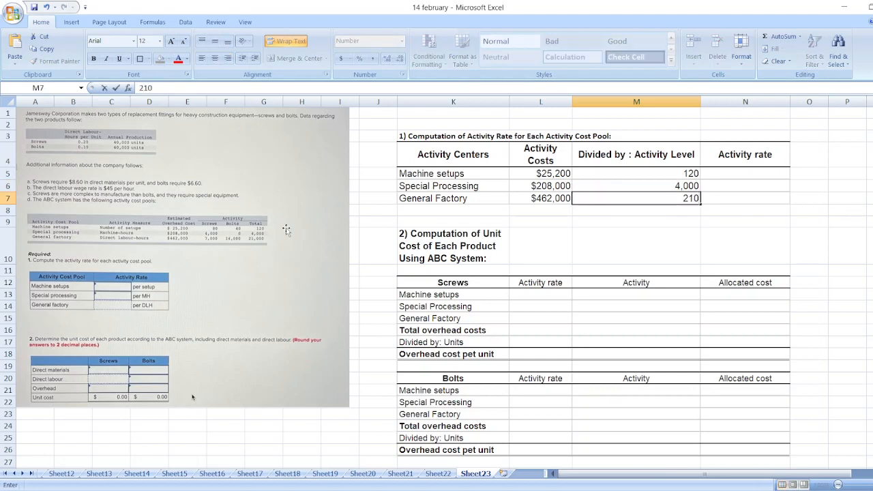
key("Return")
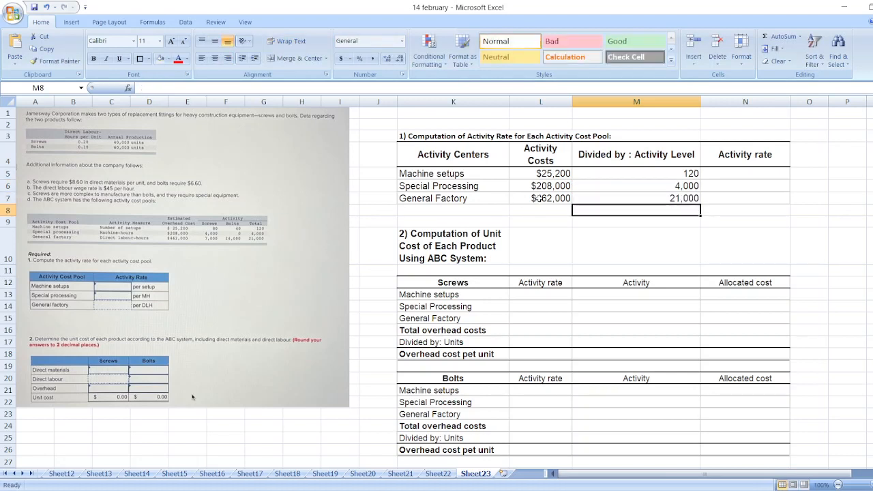
left_click(745, 172)
type("=L5/")
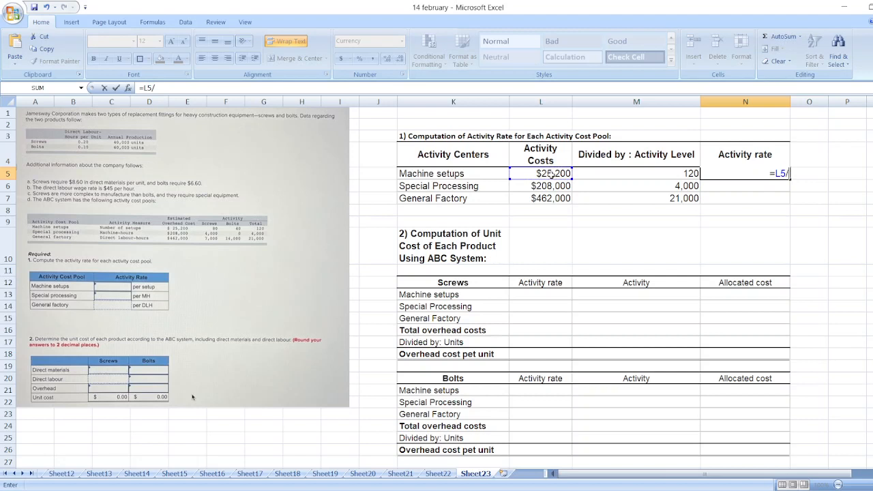
Compute activity rates in N5:N7 as =L5/M5, =L6/M6 and =L7/M7, giving $210, $52 and $22
left_click(636, 174)
type("=")
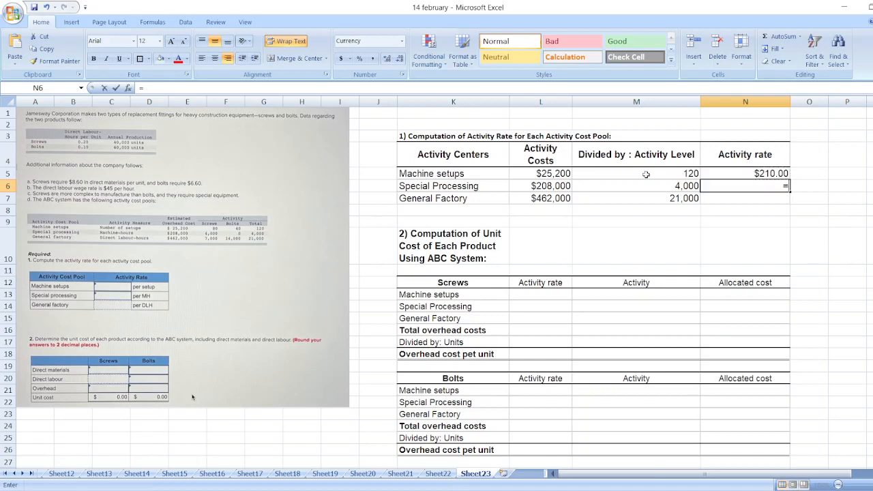
left_click(540, 186)
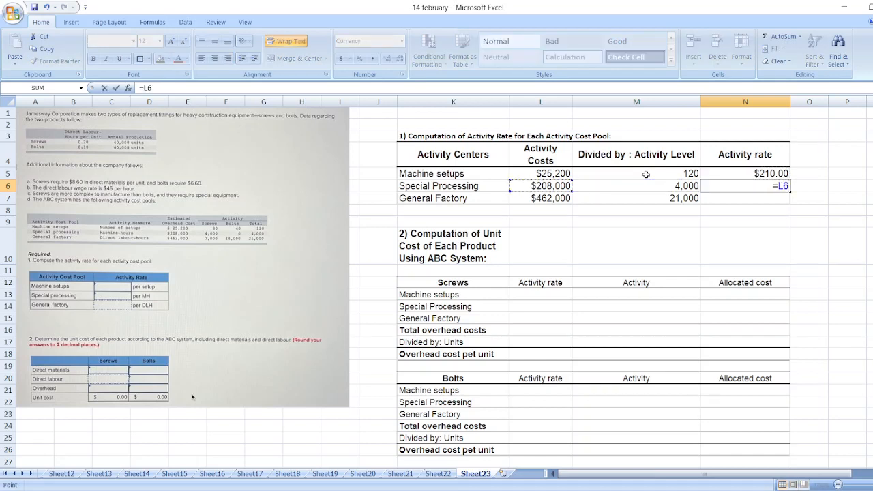
key("Return")
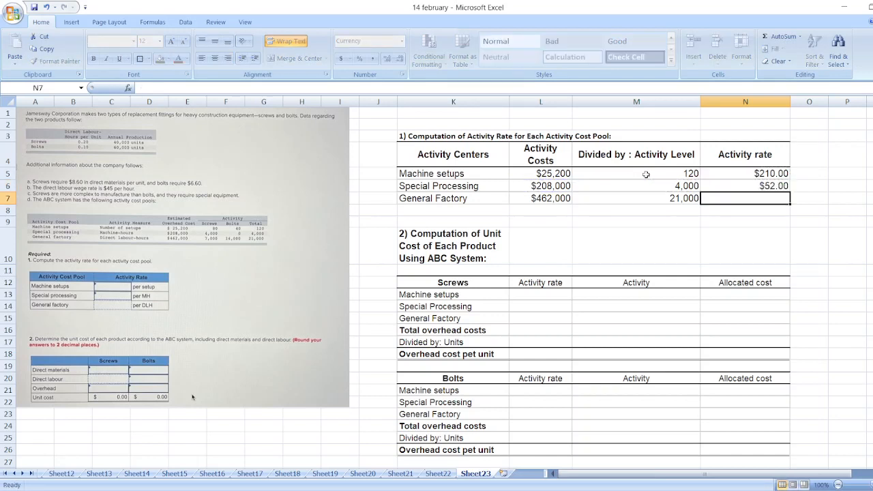
type("=L7/M7")
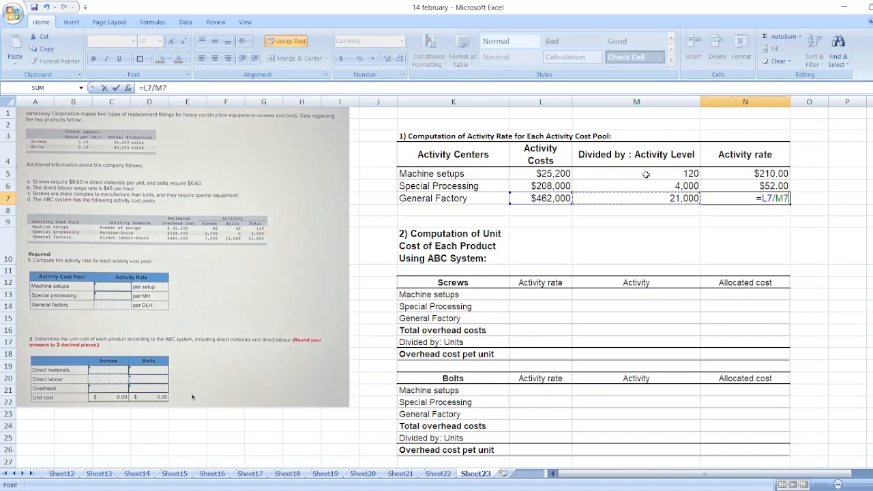
key("Return")
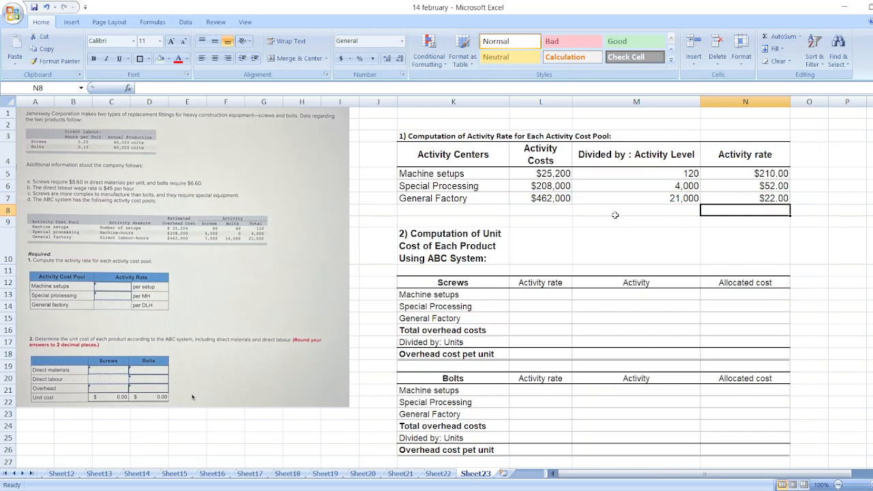
mouse_move(539, 234)
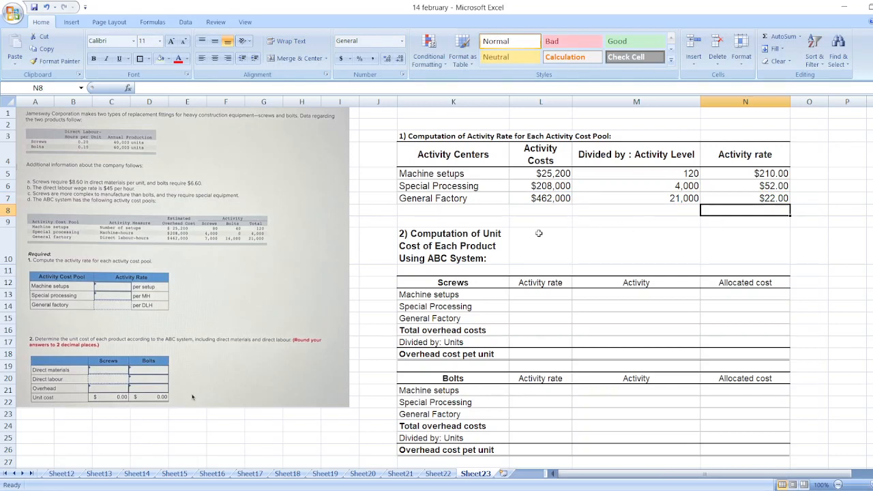
mouse_move(438, 226)
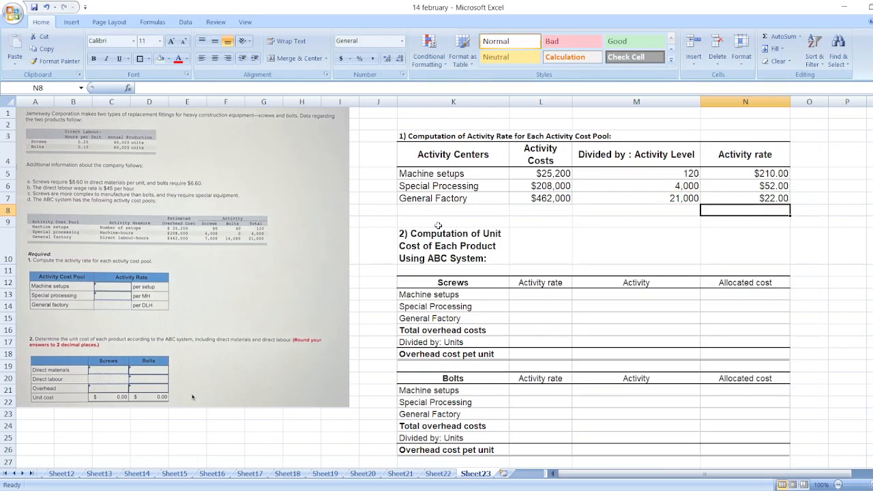
mouse_move(527, 240)
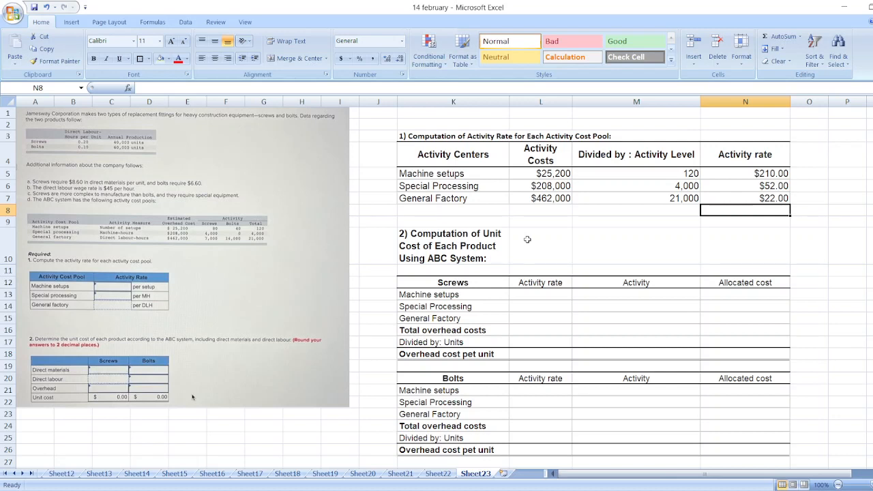
mouse_move(468, 321)
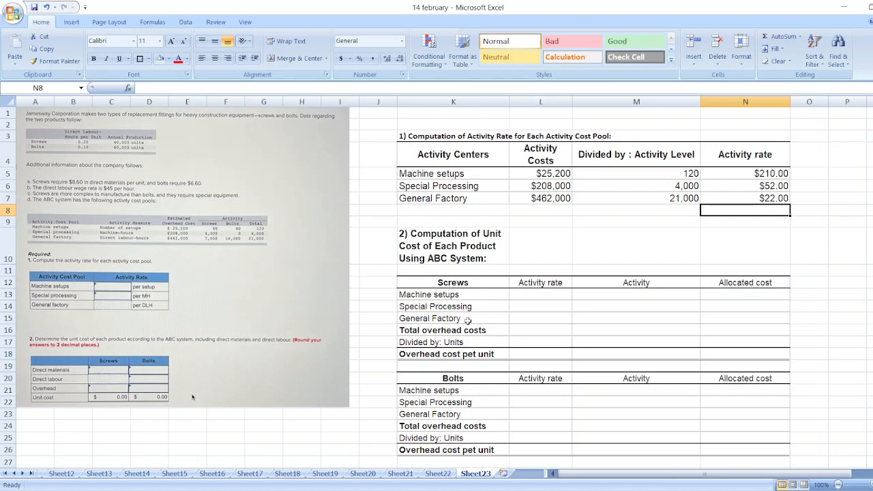
mouse_move(538, 295)
type("=")
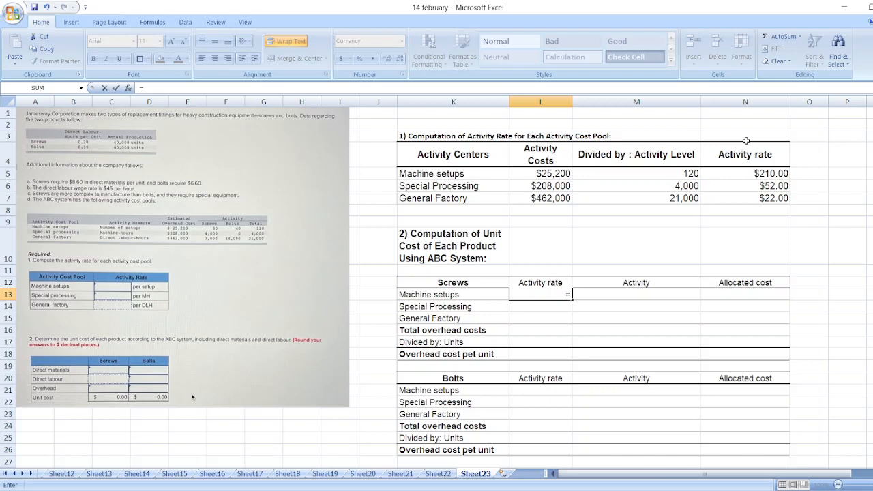
Link the Screws rates in L13:L15 to N5:N7 ($210, $52, $22)
key("Return")
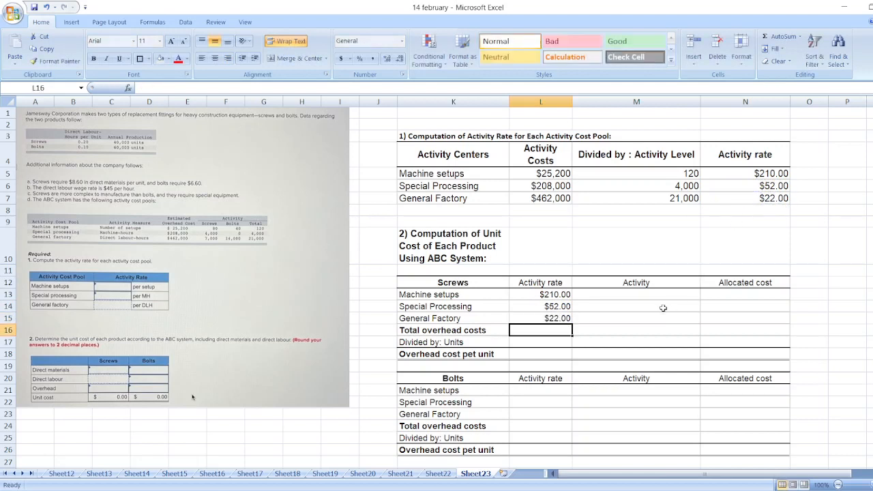
left_click(636, 294)
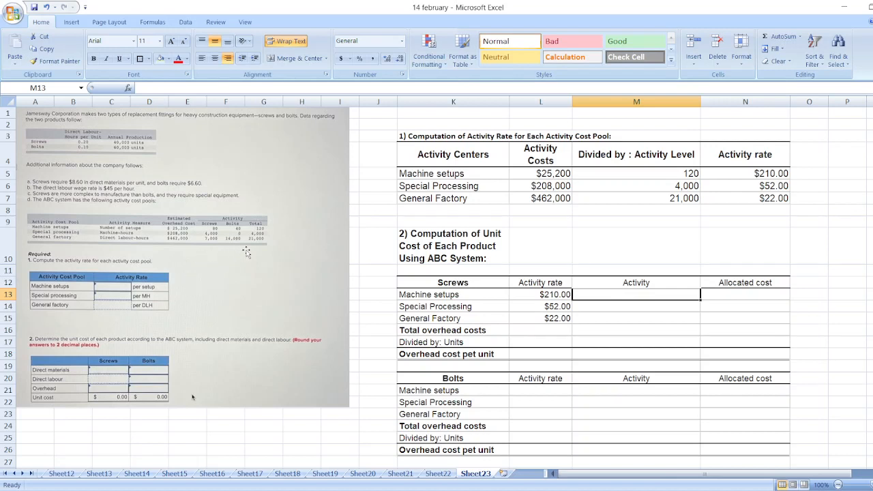
mouse_move(317, 270)
type("80")
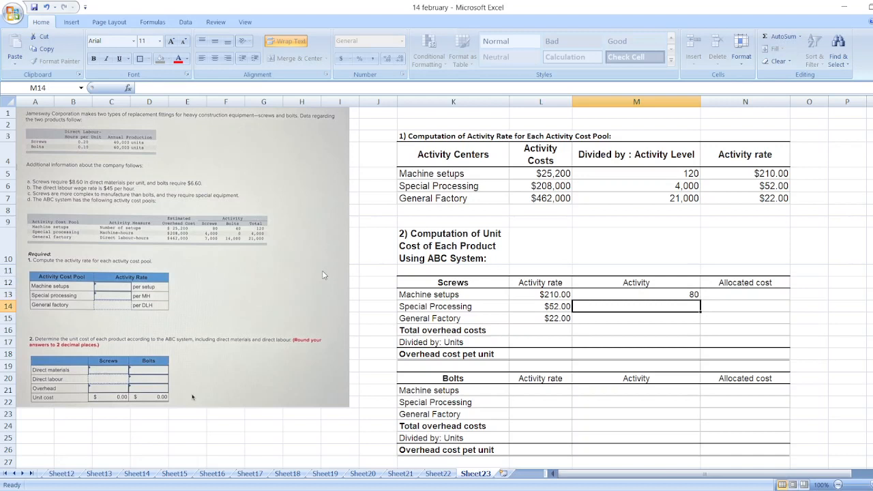
Enter screws activities 4,000 and 7,000 and multiply rate by activity for allocated costs in N13:N15
type("4000")
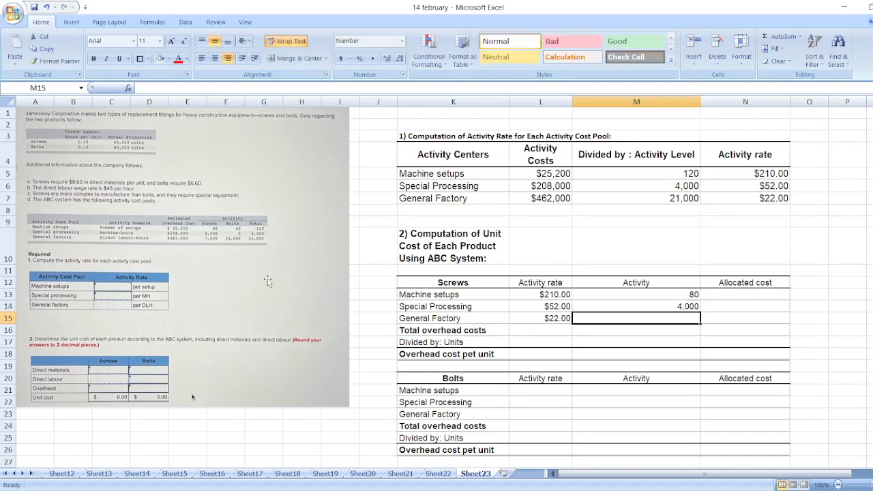
type("7000")
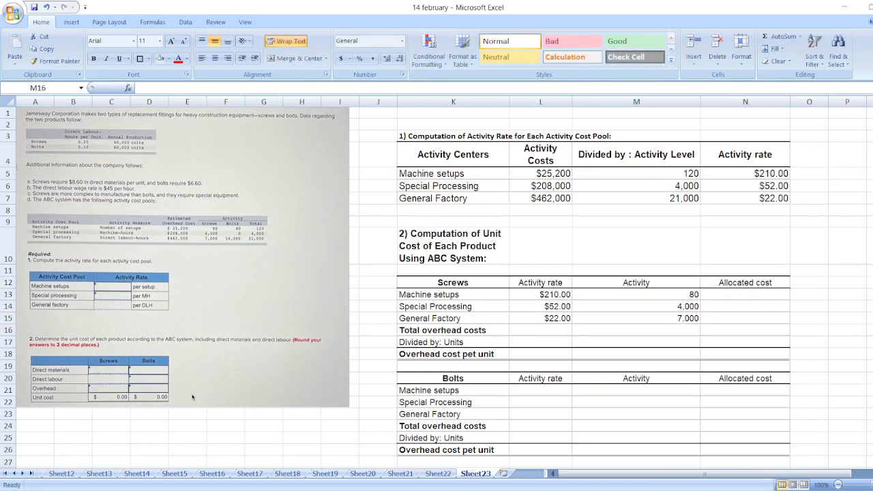
left_click(745, 295)
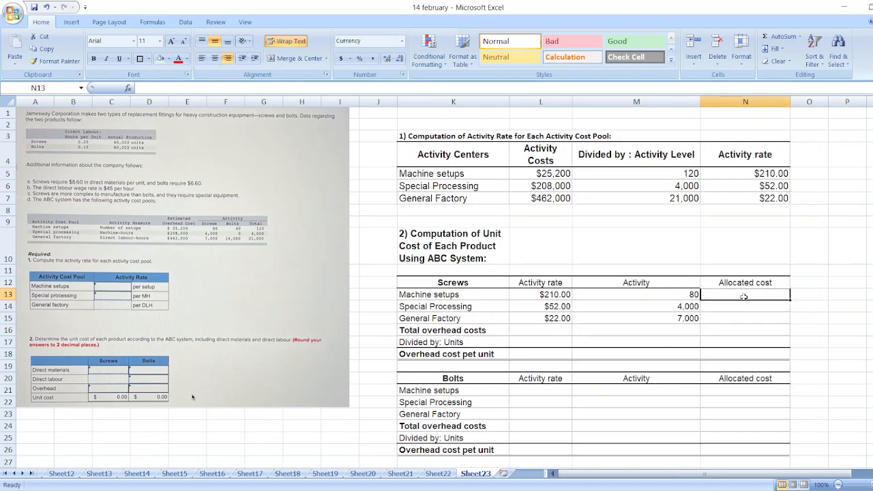
type("=L13*")
left_click(746, 331)
type("=s")
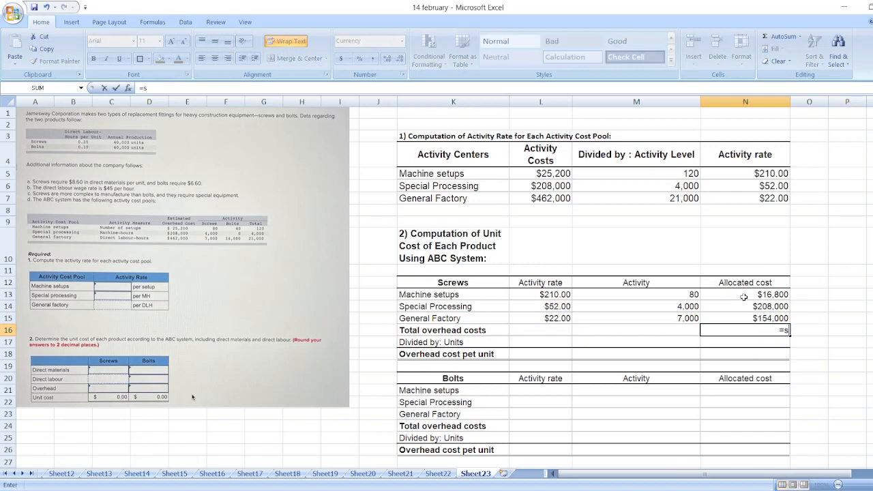
Total the screws' allocated costs to $378,800, enter 40,000 units and compute $9.47 overhead per unit
type("um(")
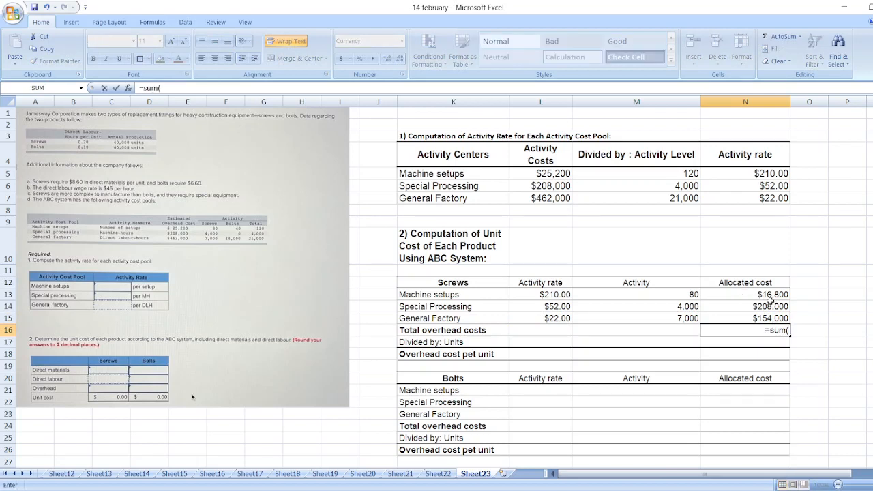
left_click_drag(745, 294, 745, 318)
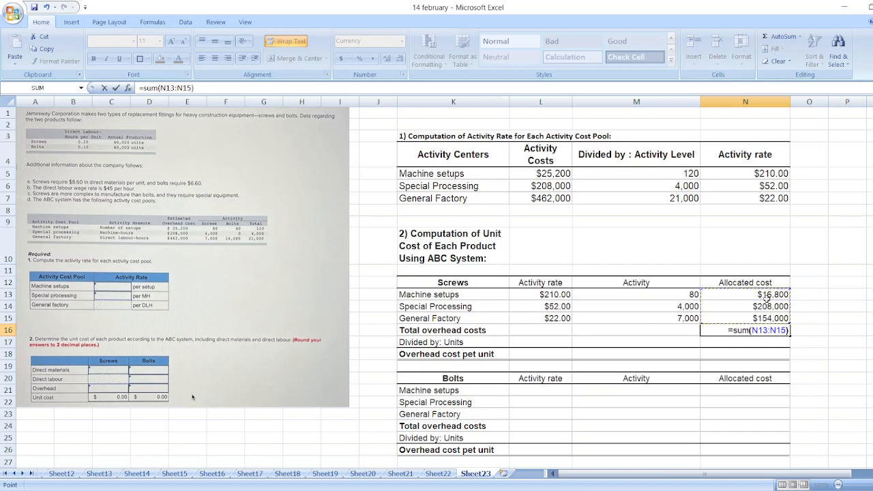
key("Return")
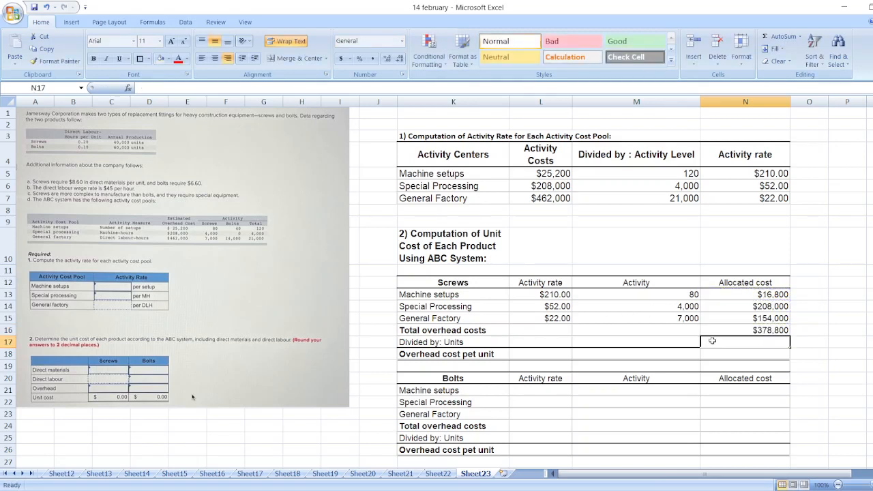
mouse_move(184, 245)
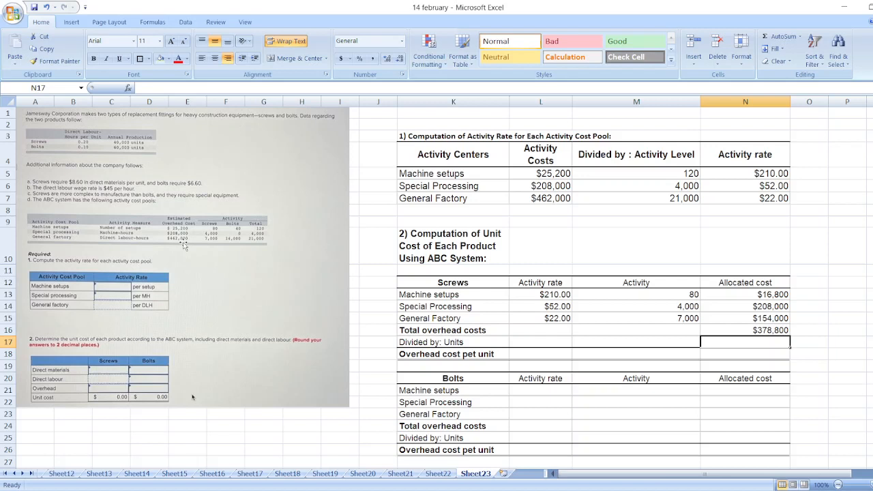
mouse_move(142, 145)
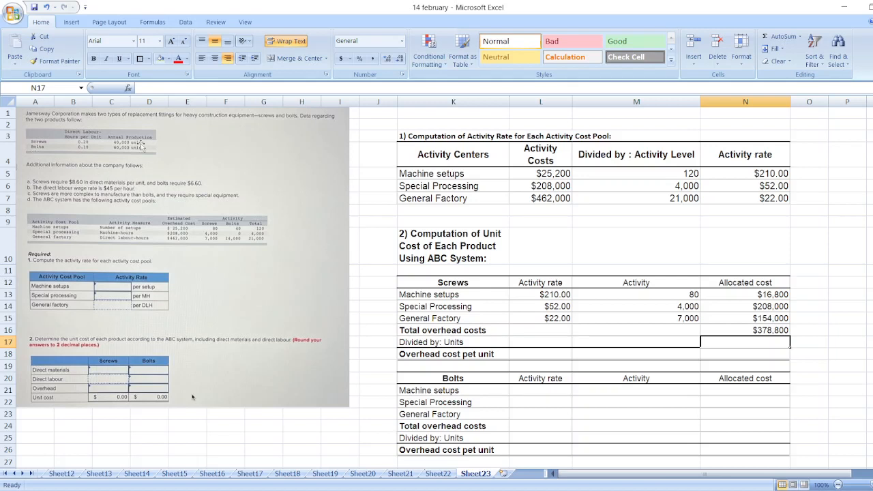
type("40,000")
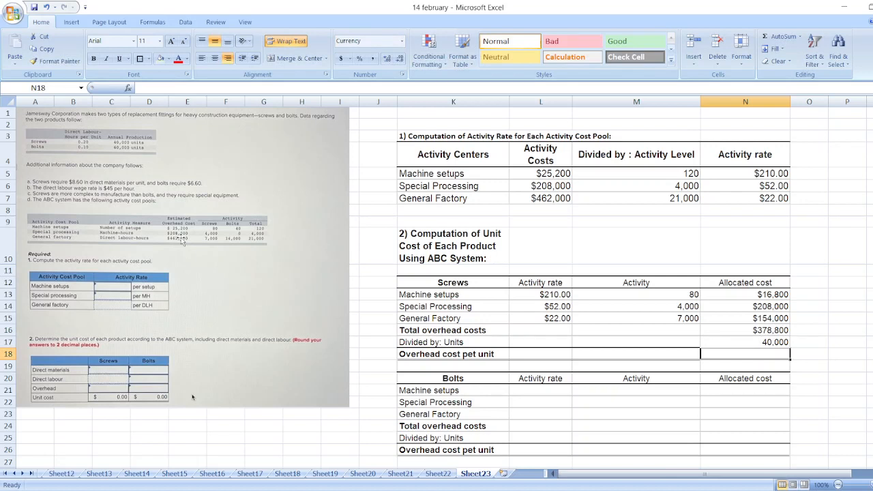
type("=N16")
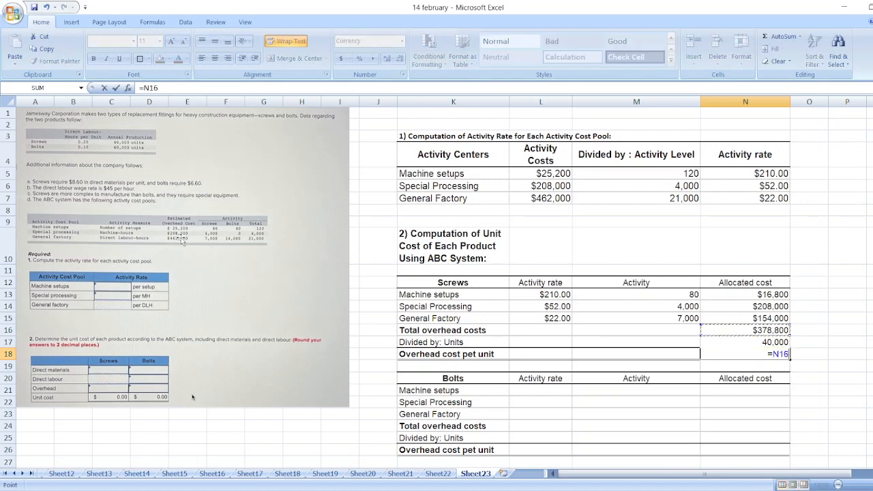
key("Return")
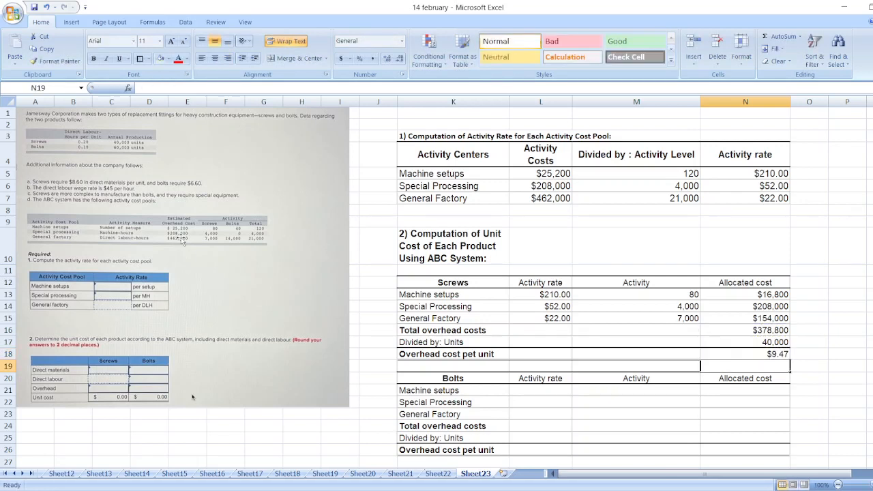
mouse_move(594, 388)
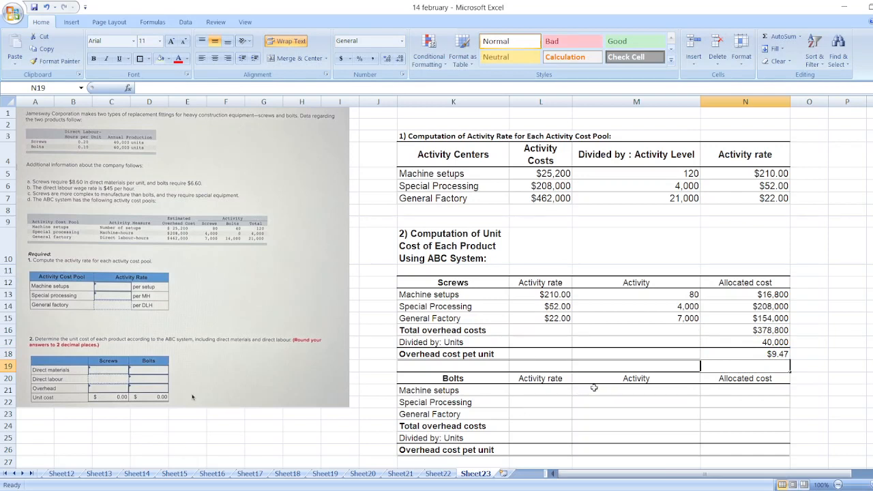
mouse_move(521, 398)
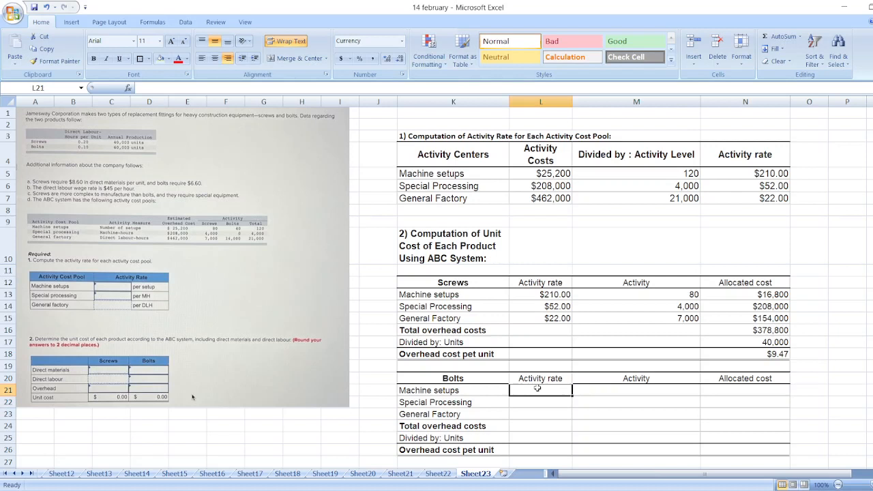
Reference the bolts' rates in L21:L23, enter activities 40, 0, 14,000 and their allocated costs
type("=")
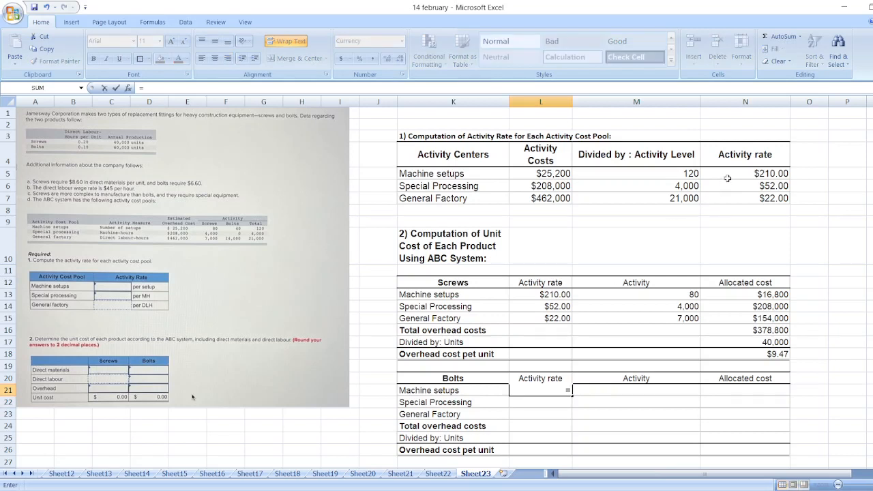
key("Return")
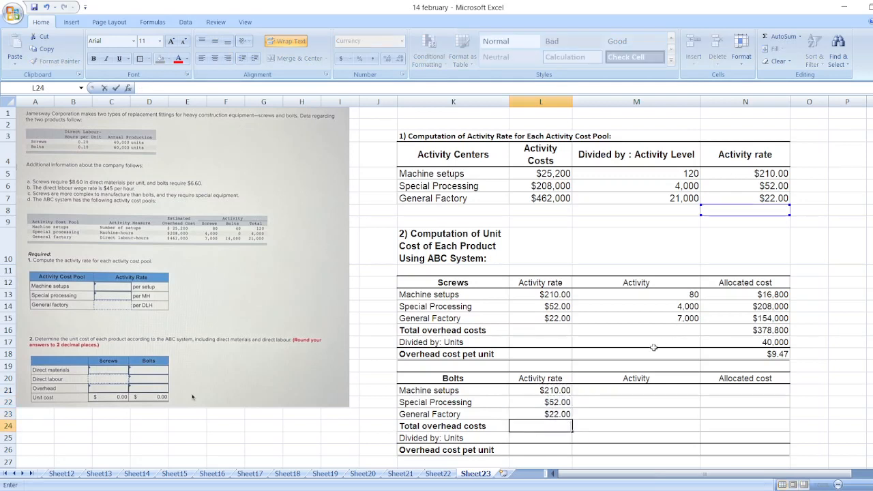
left_click(636, 391)
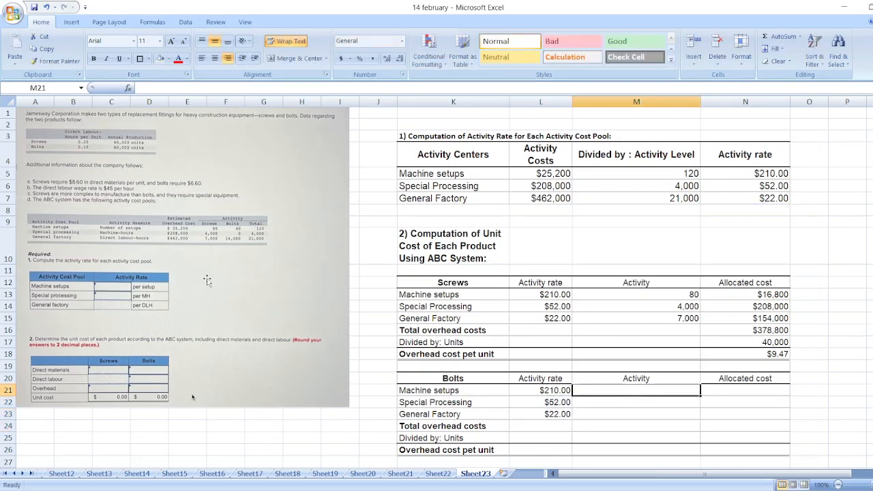
type("40")
left_click(747, 390)
type("=")
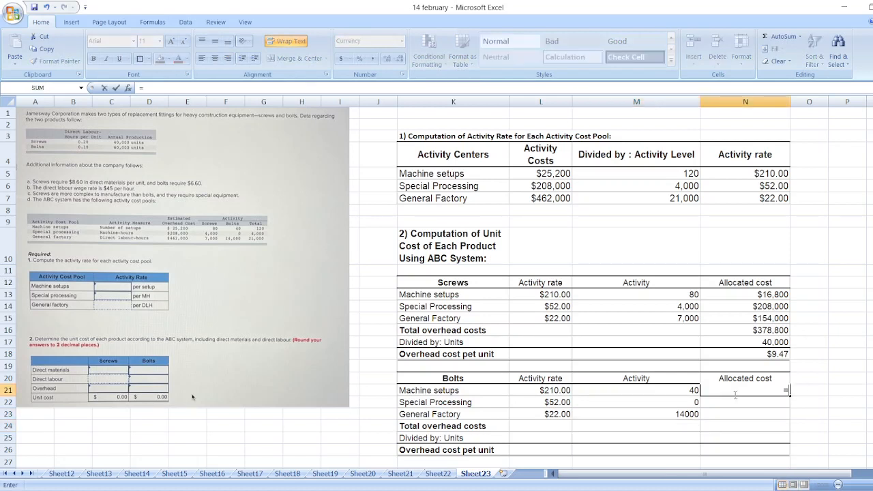
key("Return")
type("60000")
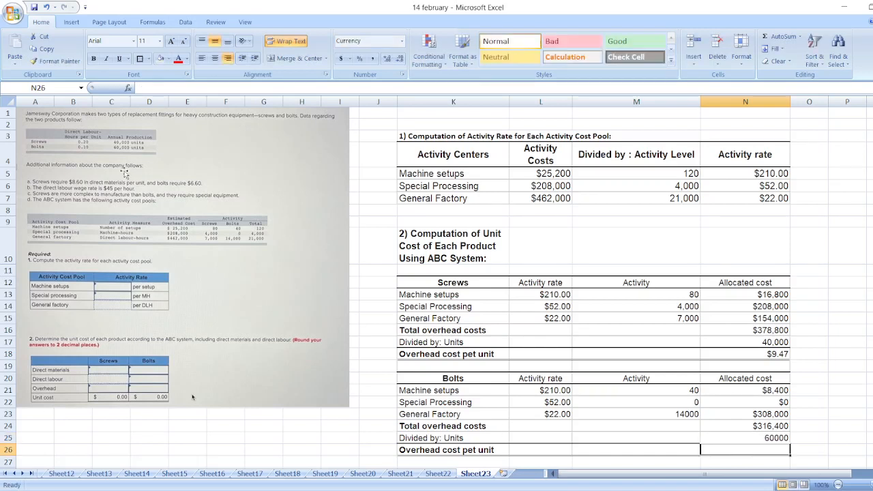
Total bolts overhead at $316,400 over 60,000 units, giving $5.27 per unit via =N24/N25
type("=N24/N25")
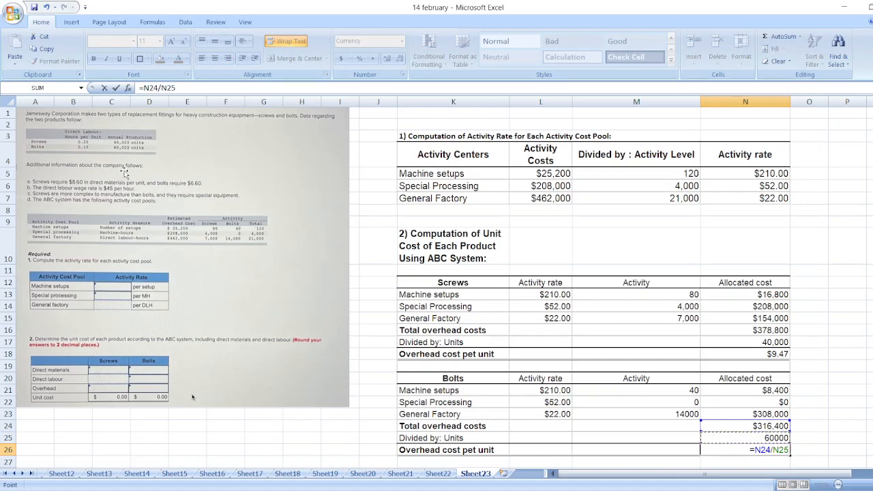
key("Return")
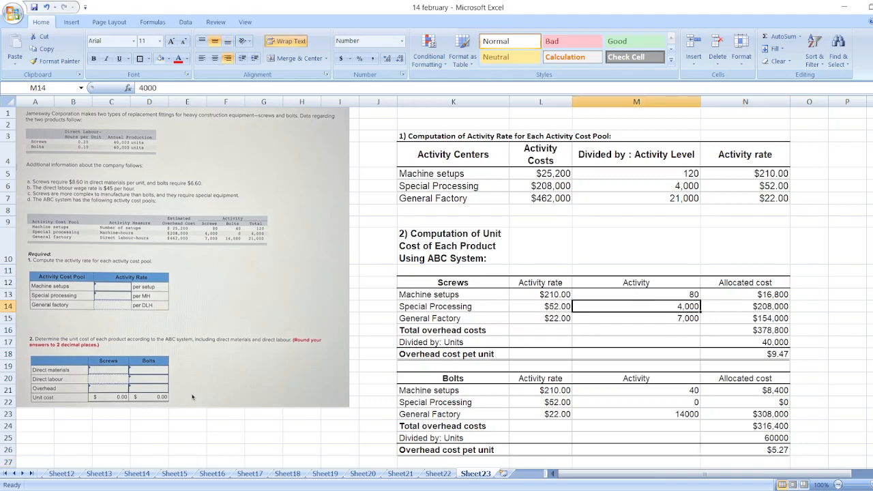
Enter direct materials of 8.6 for screws and 6.6 for bolts in row 30 of the unit cost table
scroll("down", 3)
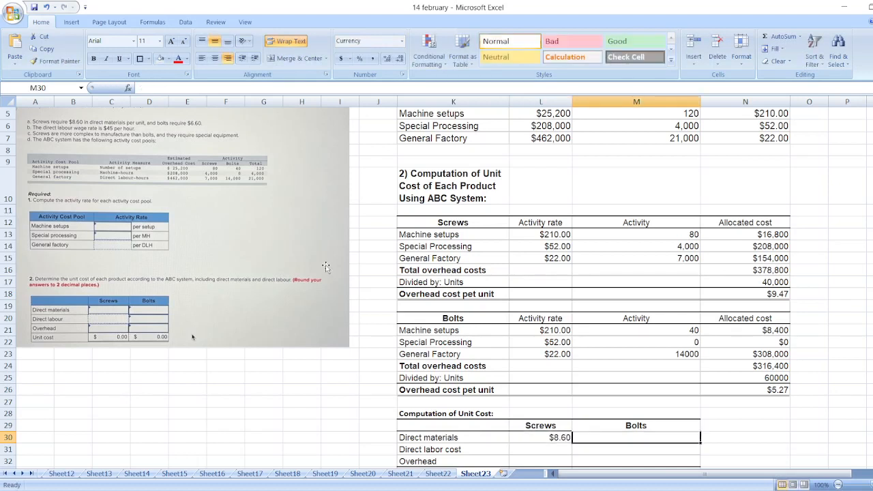
type("6.60")
left_click(540, 449)
type("=")
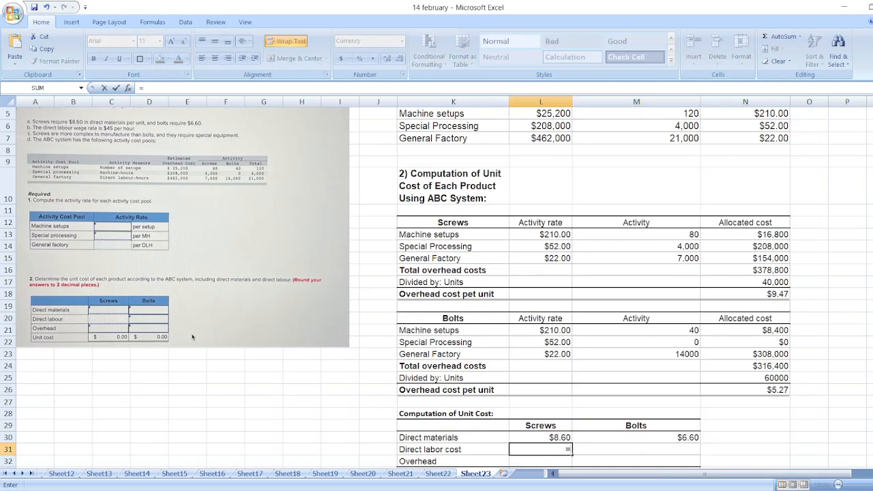
scroll("up", 3)
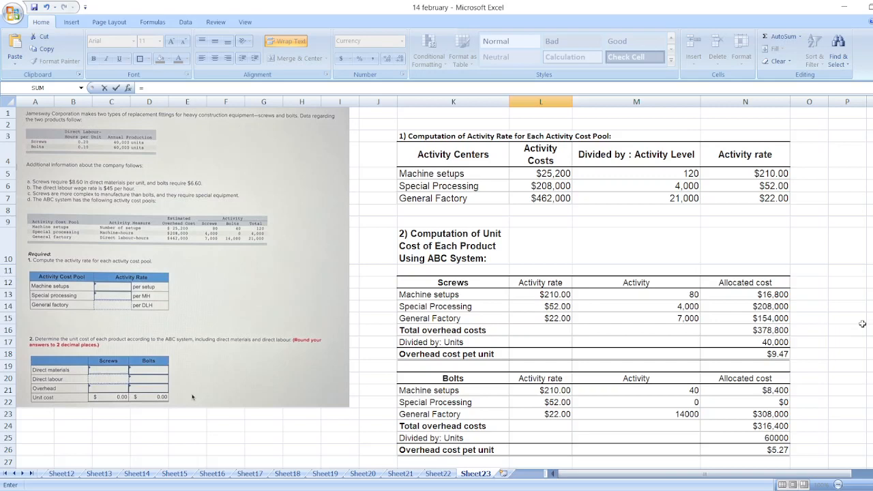
Enter direct labour =45*0.2 and =45*0.1 in row 31 and link overhead =N18, =N26 in row 32
scroll("down", 3)
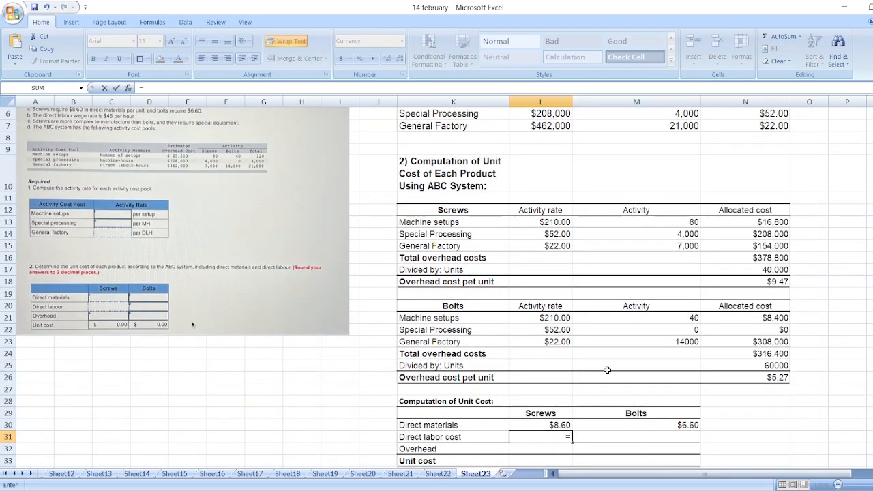
type("=45*0.")
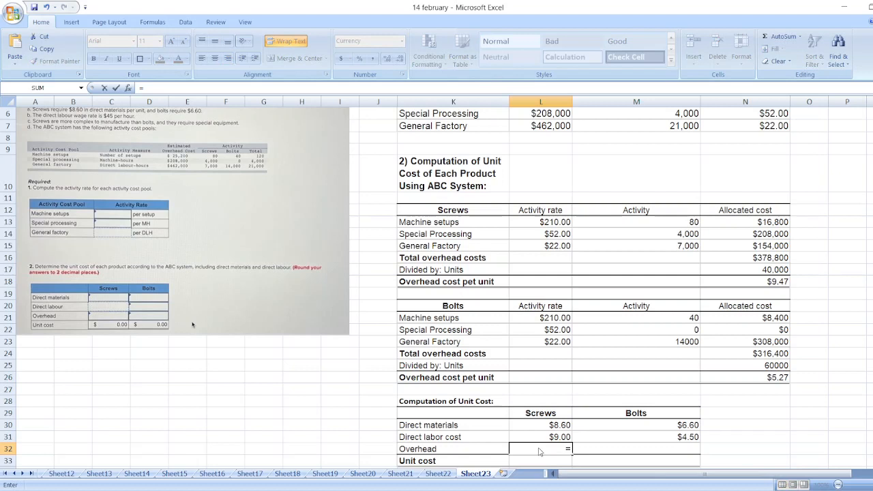
left_click(745, 281)
type("=")
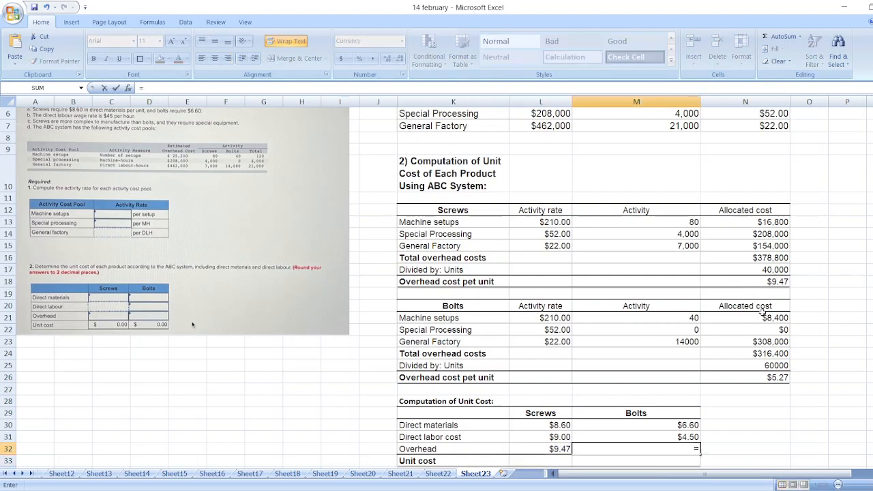
key("Return")
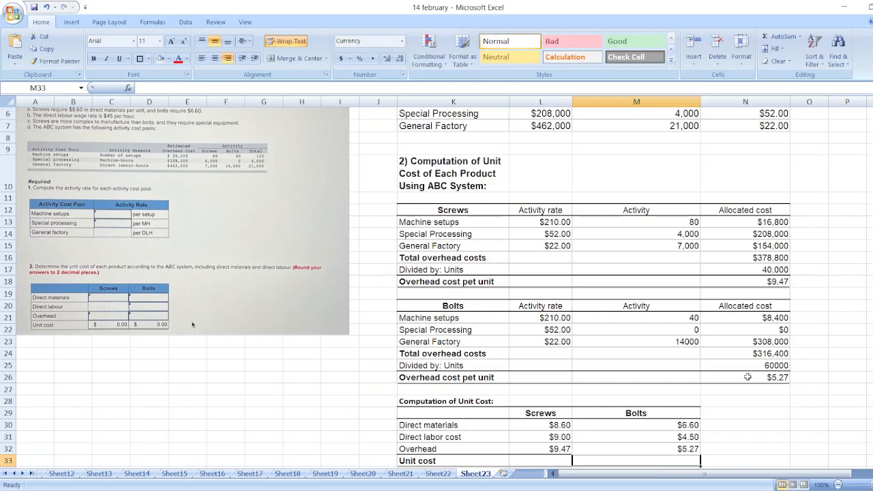
Sum L30:L32 and fill across M33, giving unit costs $27.07 for screws and $16.37 for bolts
type("=sum(")
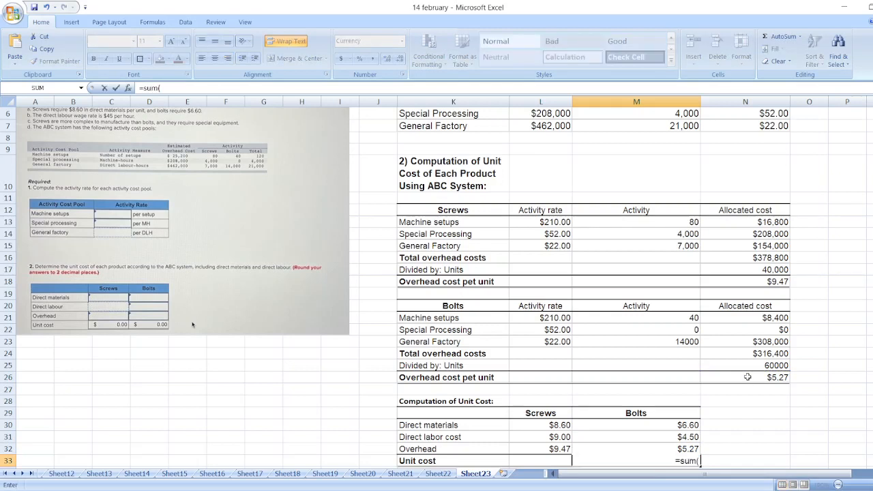
left_click_drag(636, 424, 636, 449)
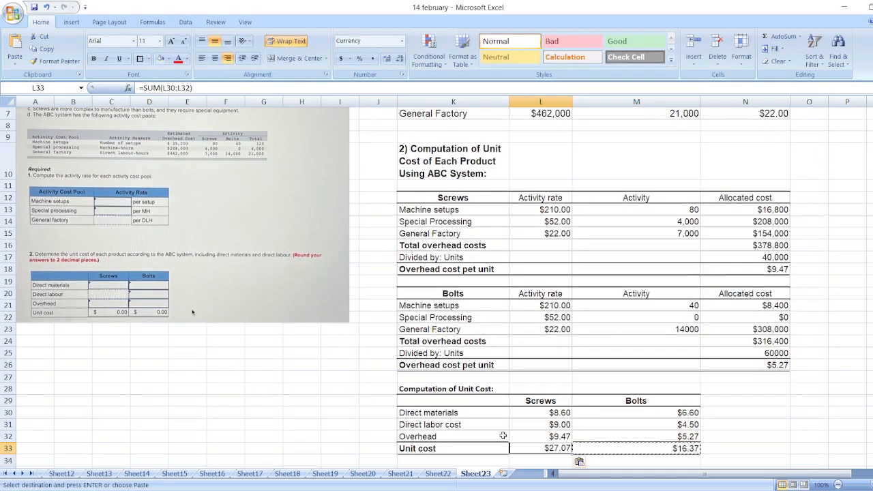
left_click(339, 412)
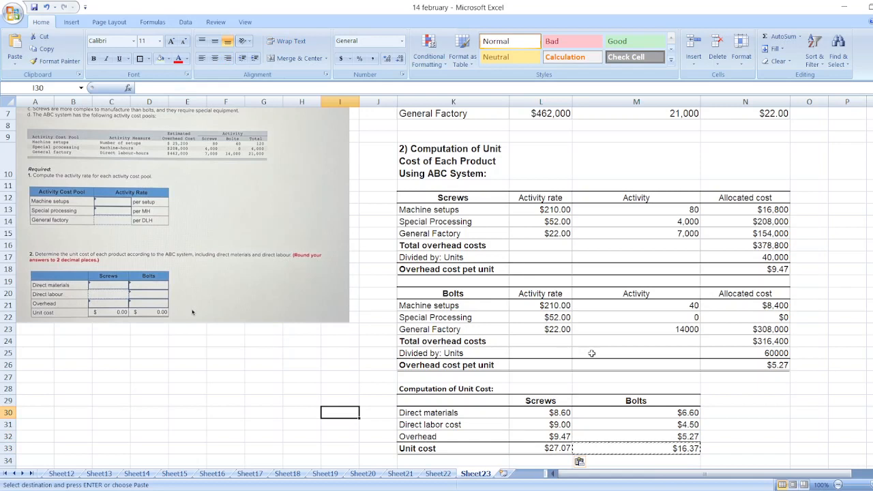
mouse_move(516, 382)
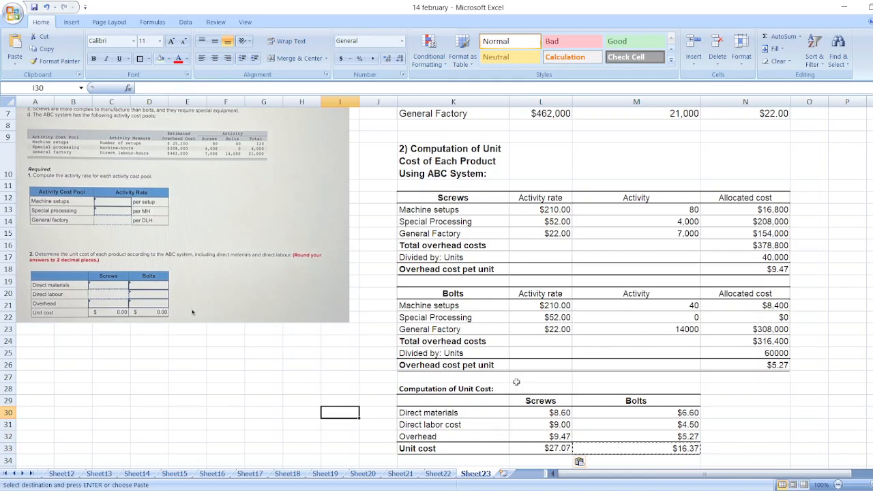